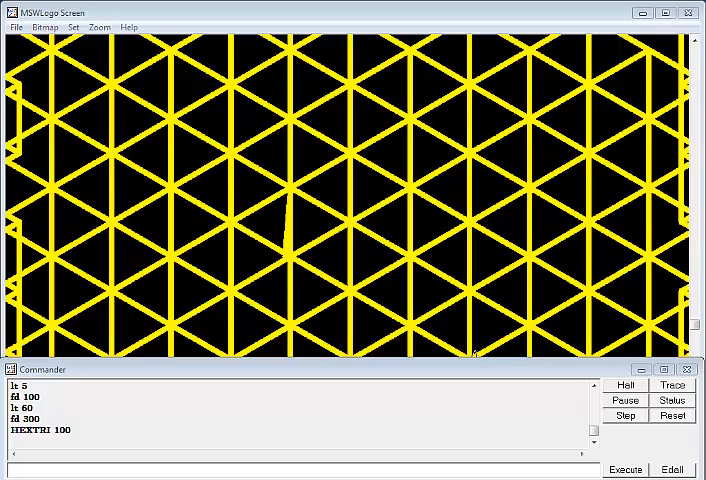
# Review the ANGLE definition in the Editor: TO ANGLE :SIZE REPEAT 3 [FD :SIZE RT 120] END
pyautogui.click(672, 468)
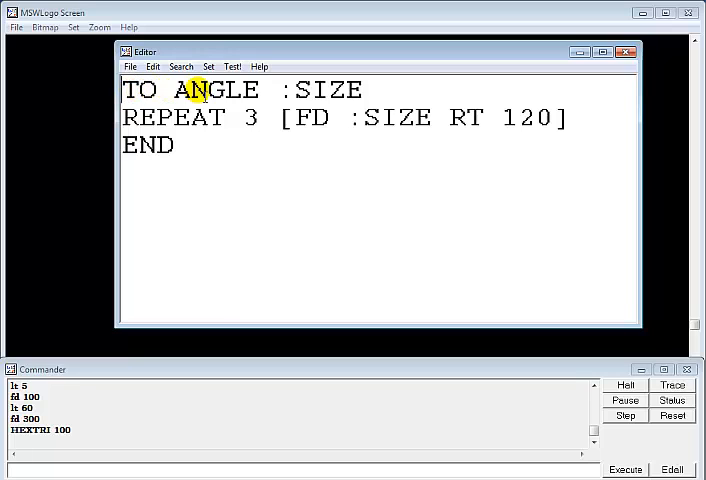
pyautogui.doubleClick(228, 88)
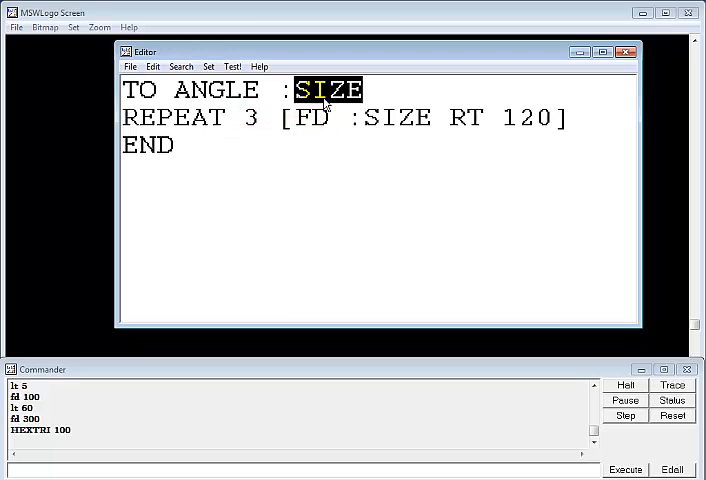
pyautogui.click(330, 116)
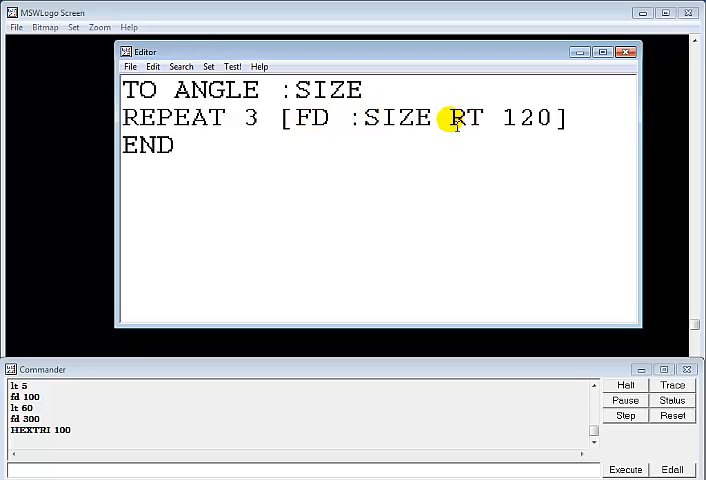
pyautogui.doubleClick(464, 116)
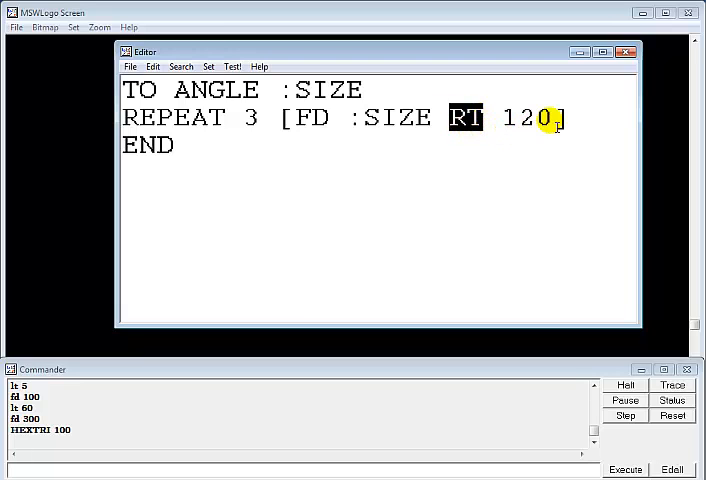
# Save the ANGLE procedure with File > Save and Exit, returning to the blank canvas
pyautogui.click(130, 66)
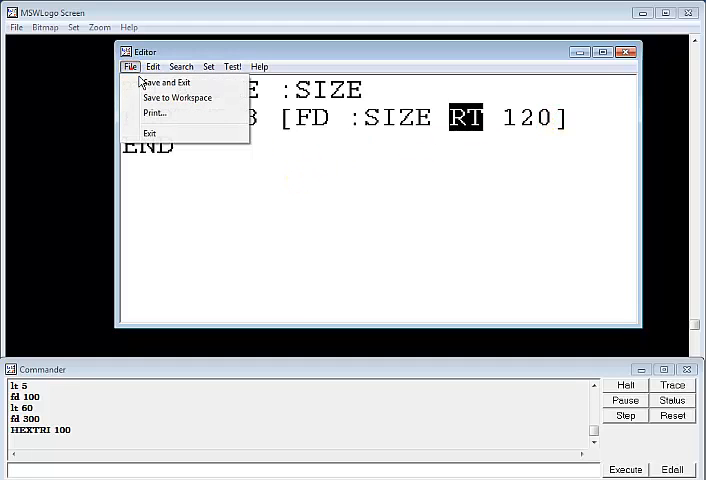
pyautogui.click(166, 82)
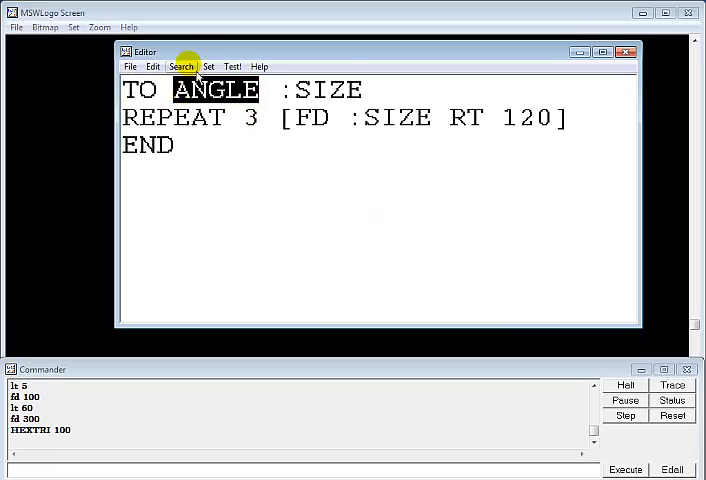
pyautogui.click(130, 66)
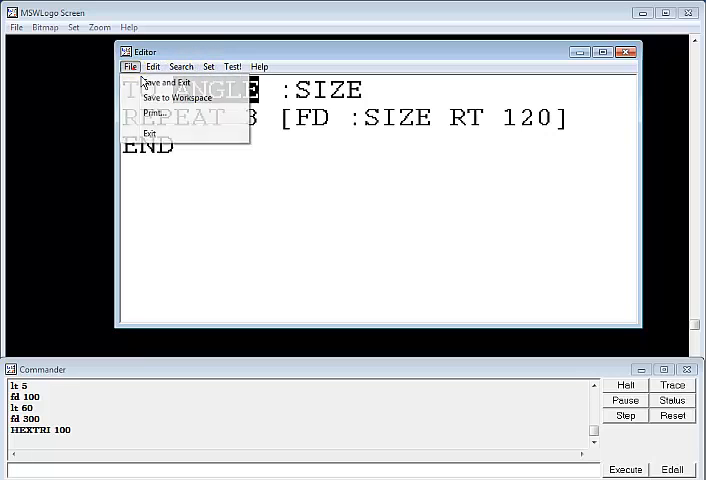
pyautogui.click(164, 82)
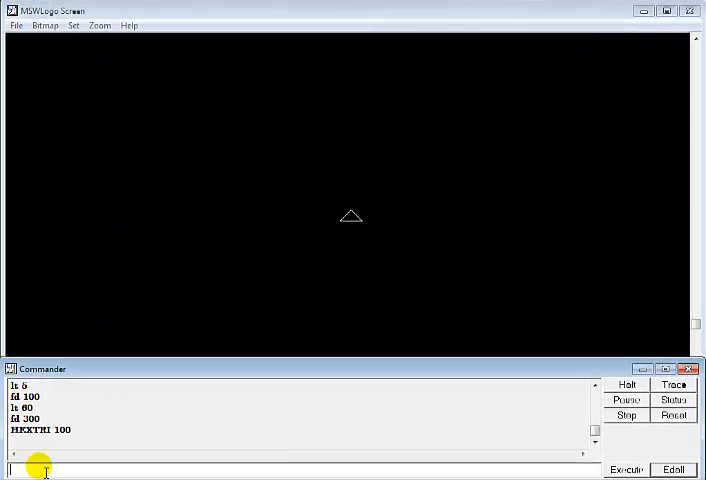
# Run ANGLE 100 from the Commander to draw a yellow triangle with sides of 100
pyautogui.write('ANGLE')
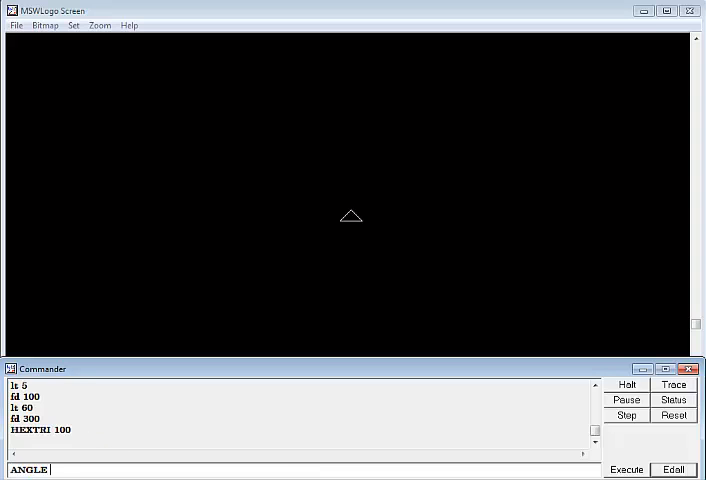
pyautogui.write('10')
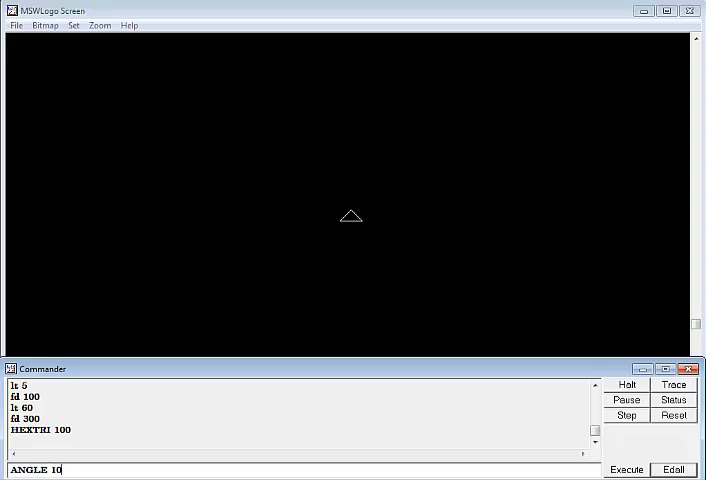
pyautogui.click(626, 468)
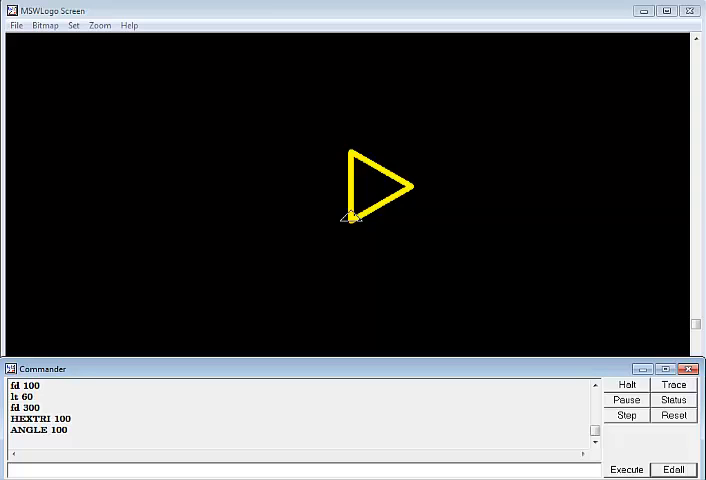
pyautogui.moveTo(420, 292)
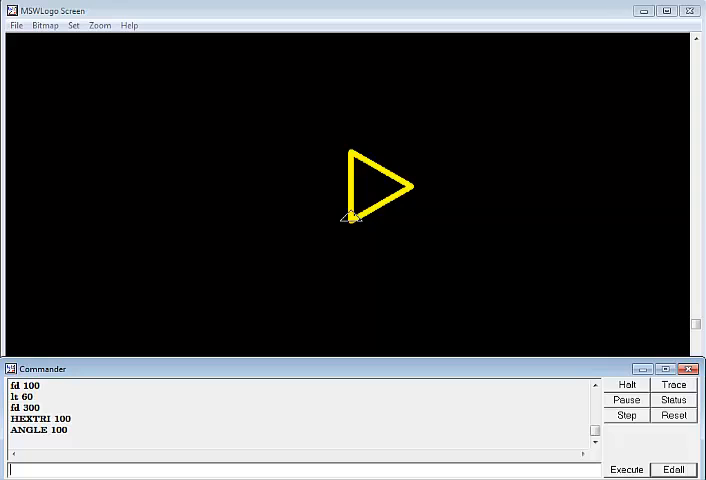
pyautogui.moveTo(304, 270)
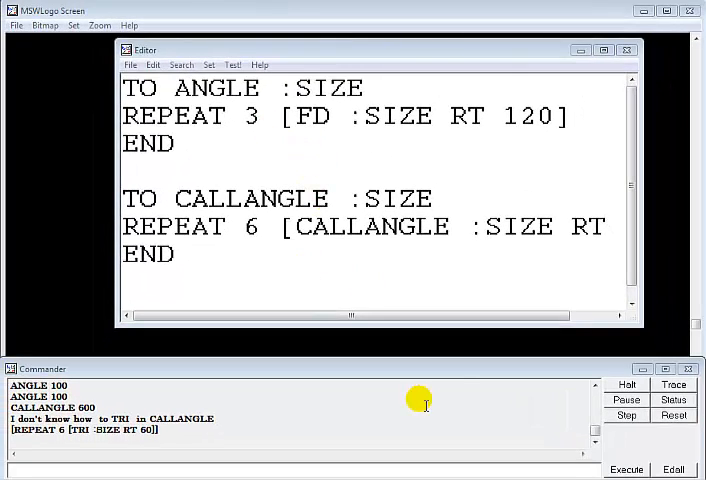
pyautogui.moveTo(196, 220)
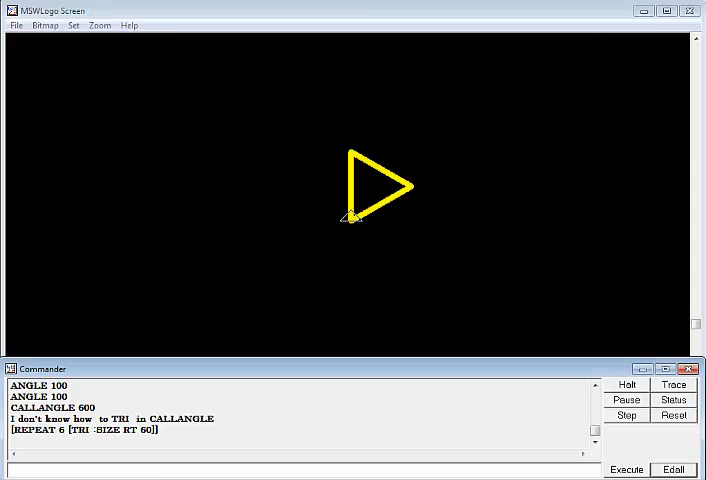
# Run CALLANGLE 100 to draw six rotated triangles forming a yellow hexagon
pyautogui.write('CALLANGLE 600')
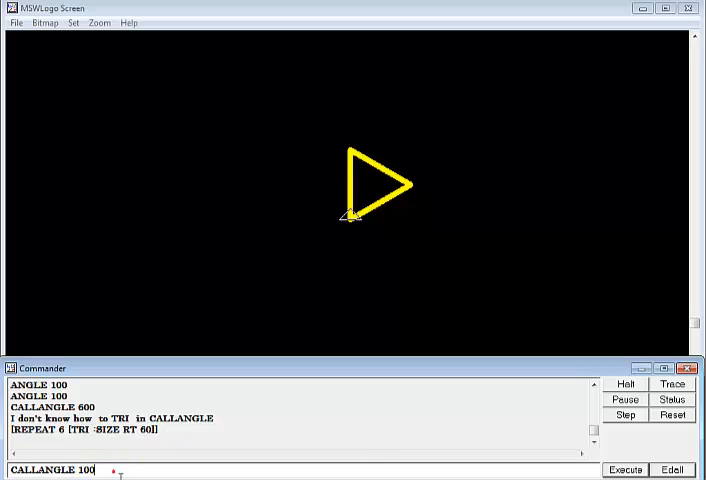
pyautogui.click(624, 470)
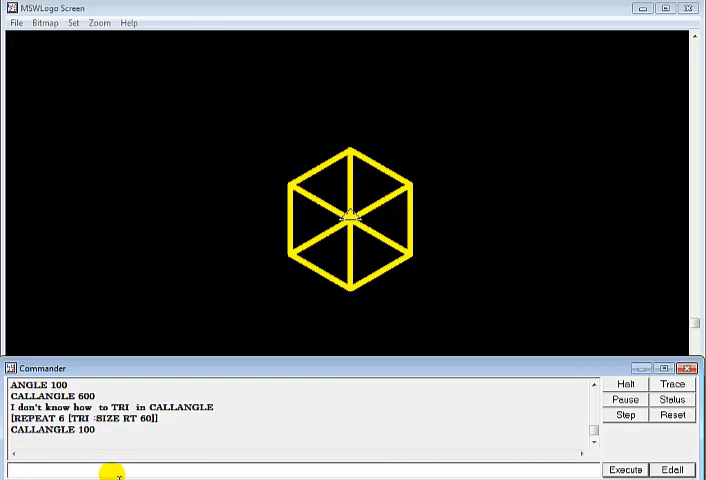
pyautogui.moveTo(280, 342)
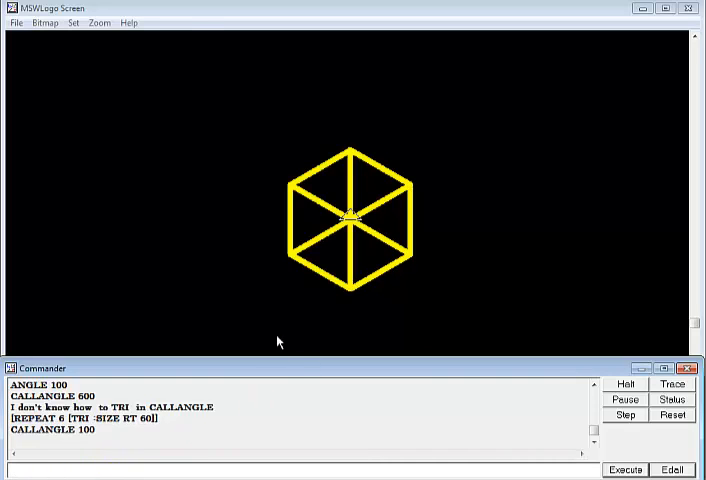
pyautogui.moveTo(360, 224)
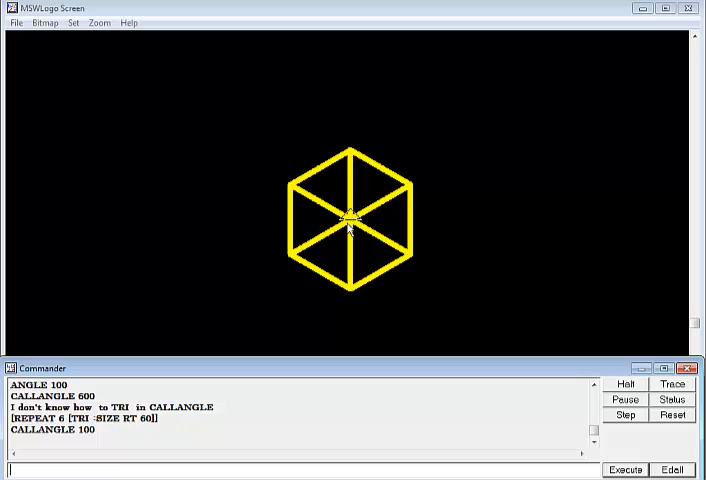
pyautogui.moveTo(356, 230)
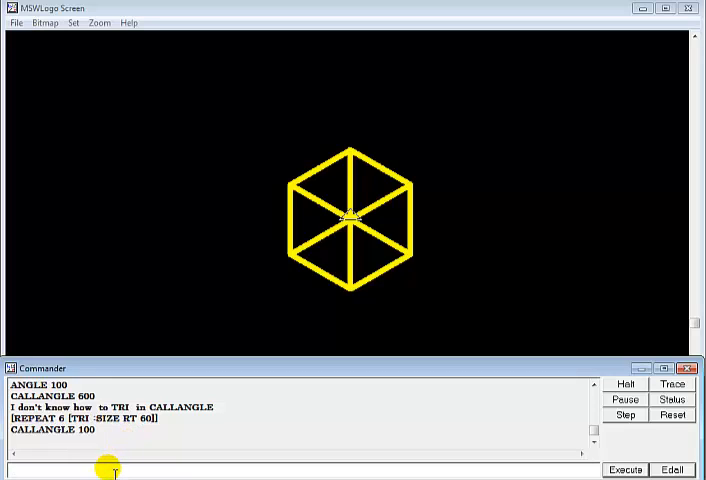
# Move the turtle with FD 100 and add the next hexagon with CALLANGLE 100
pyautogui.write('F')
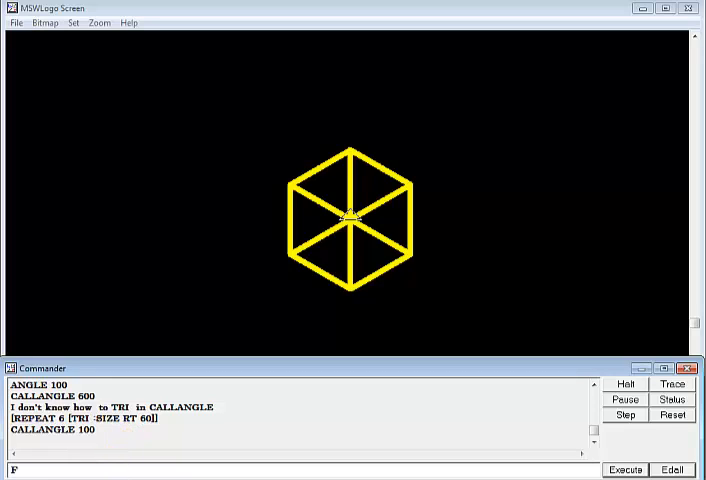
pyautogui.write('D')
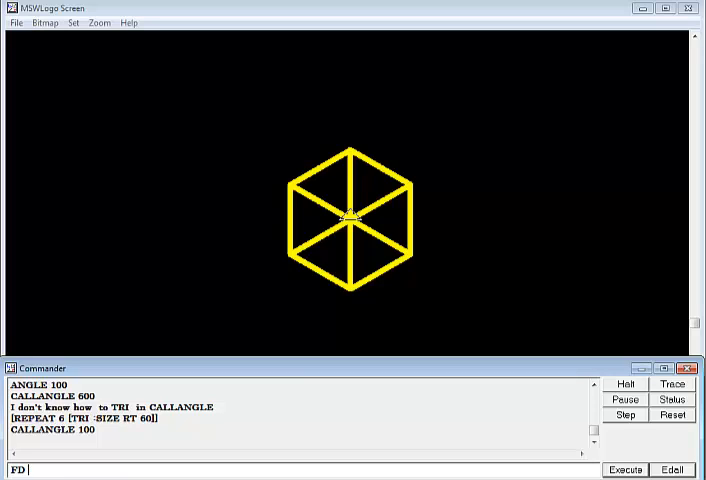
pyautogui.write('RT')
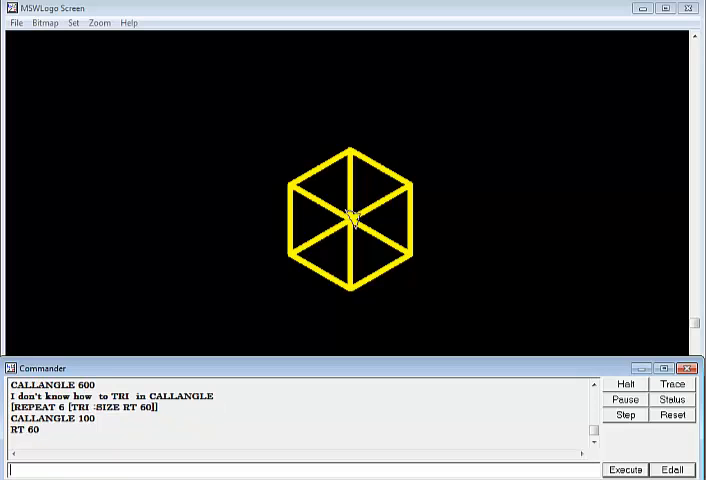
pyautogui.write('FD 100')
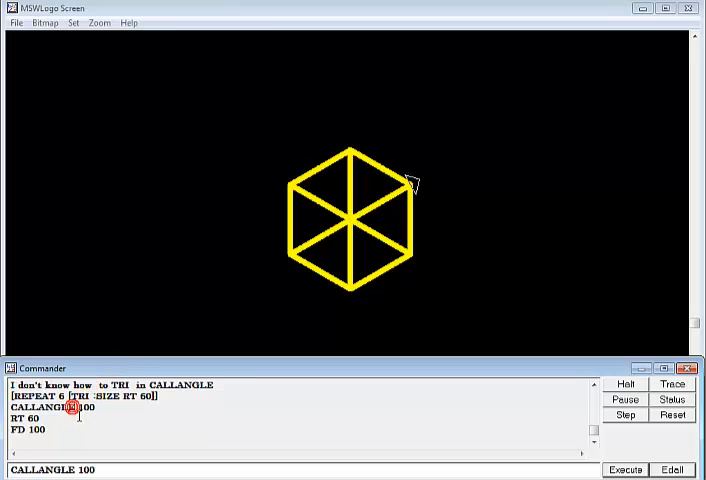
pyautogui.click(628, 470)
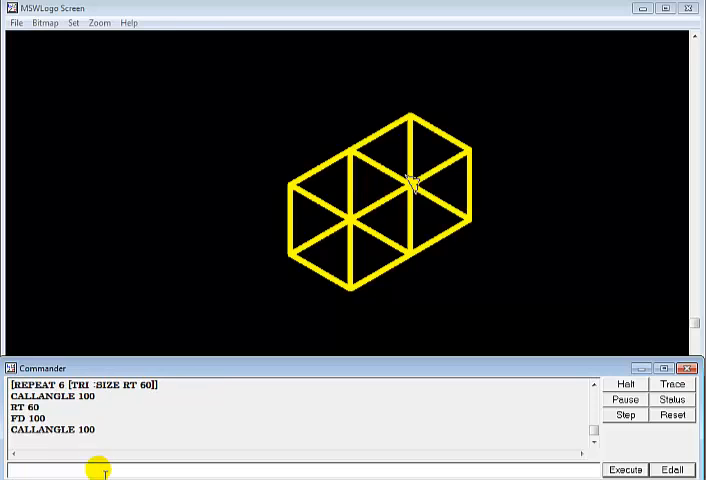
pyautogui.moveTo(442, 236)
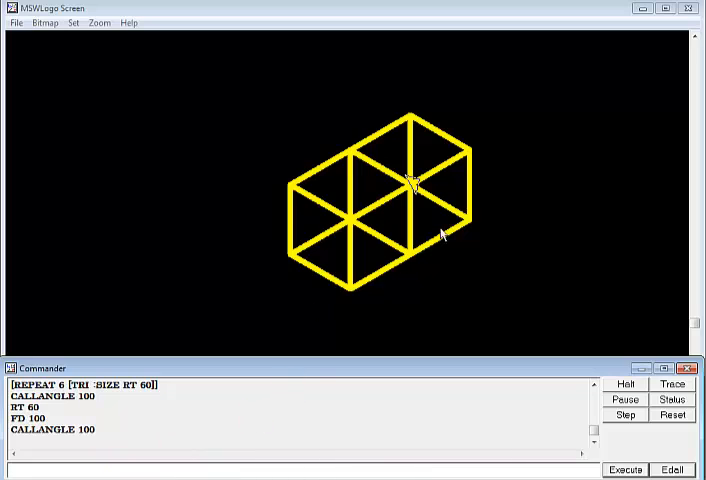
pyautogui.moveTo(424, 320)
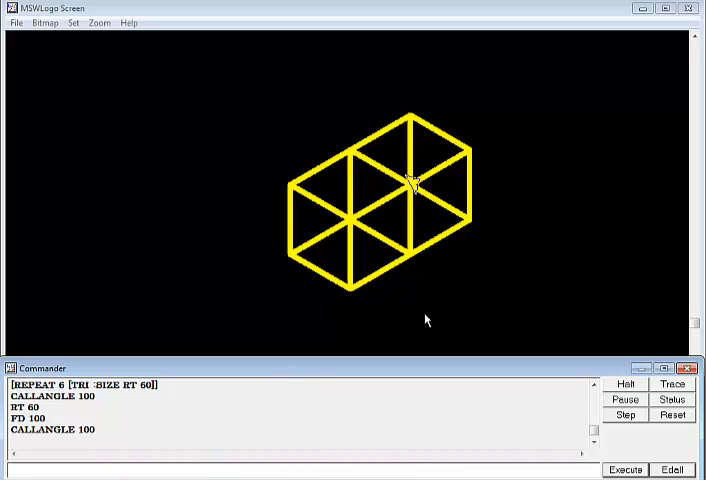
pyautogui.write('FD 100')
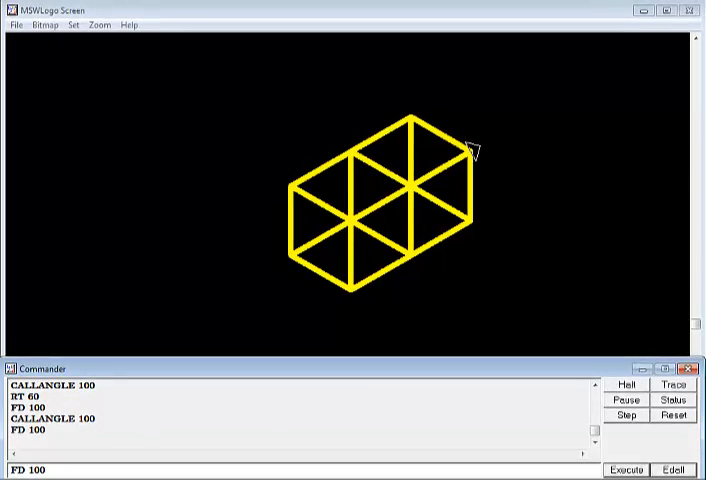
pyautogui.click(626, 468)
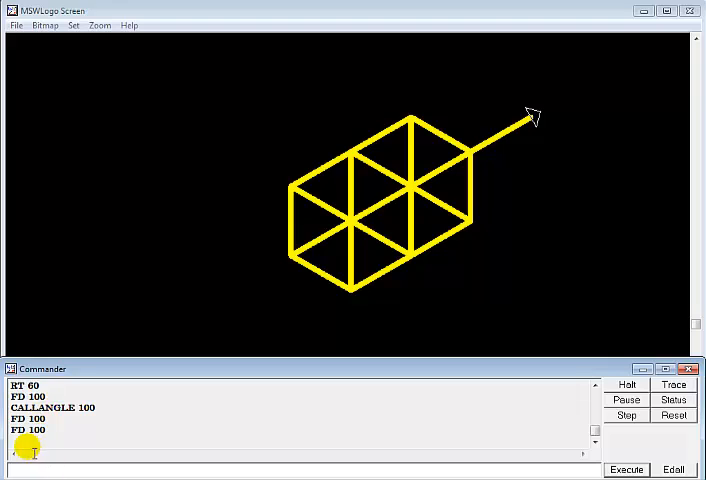
# Alternate FD 100 and CALLANGLE 100 to chain more hexagons along the diagonal row
pyautogui.write('FD 100')
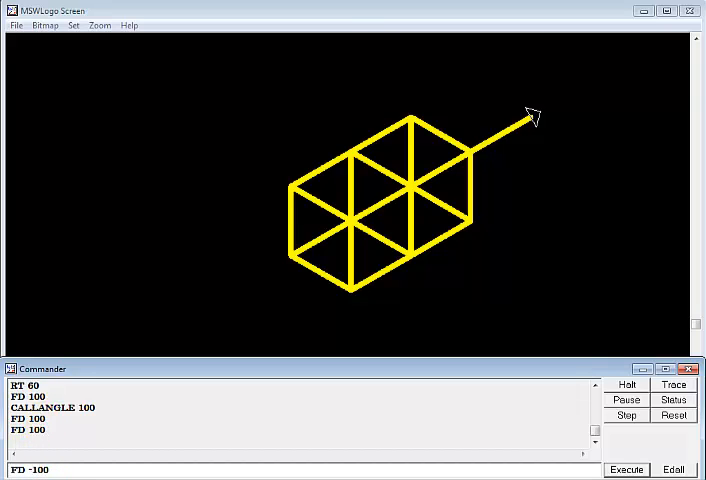
pyautogui.click(626, 468)
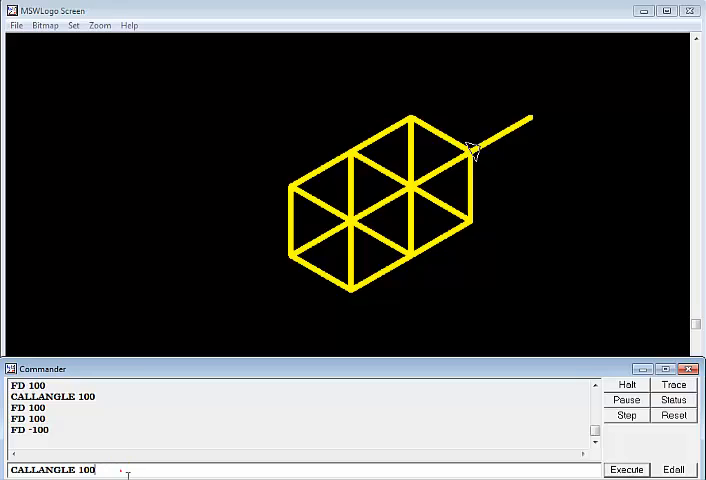
pyautogui.click(626, 468)
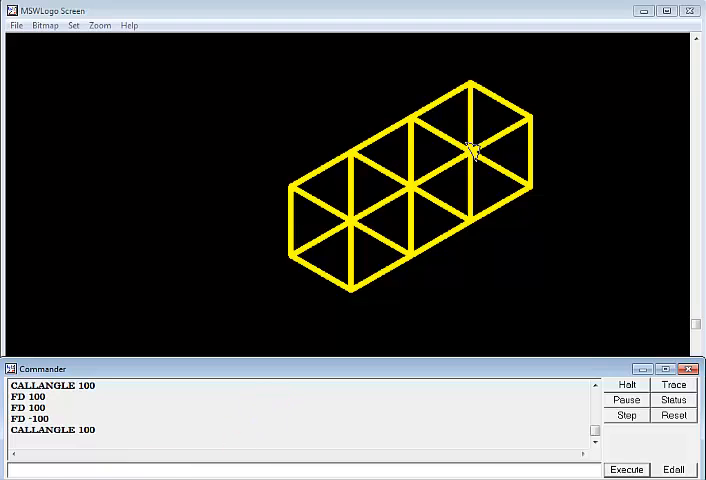
pyautogui.write('FD 100')
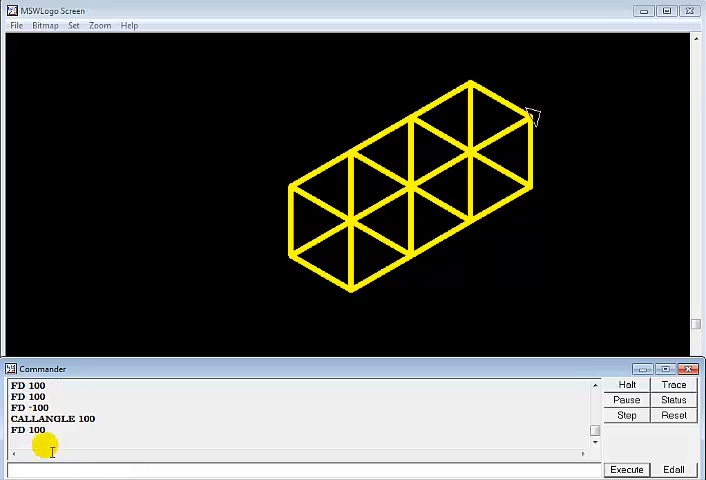
pyautogui.write('CALLANGLE 100')
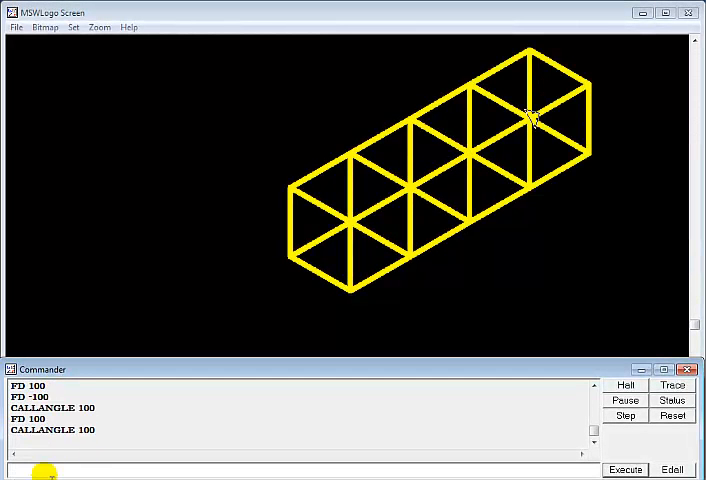
pyautogui.write('FD 100')
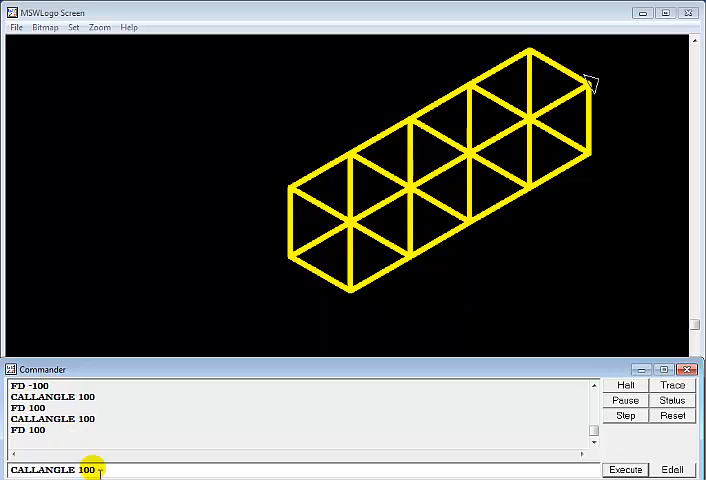
# Run LT 60, FD 100 and CALLANGLE 100 repeatedly to mesh hexagons across the right side
pyautogui.click(624, 468)
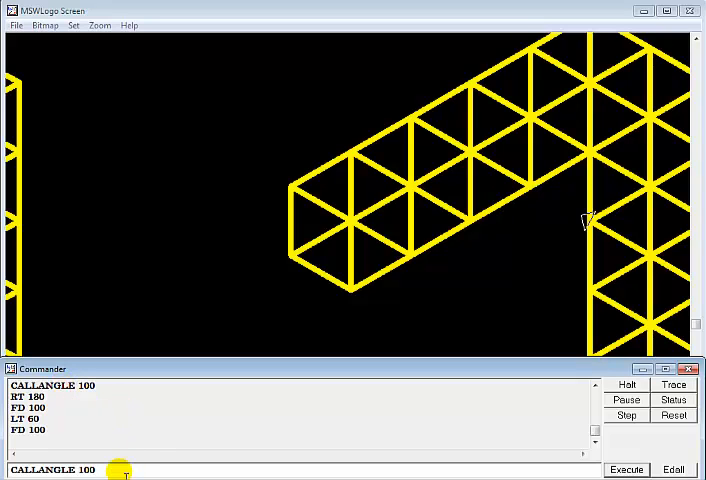
pyautogui.click(626, 468)
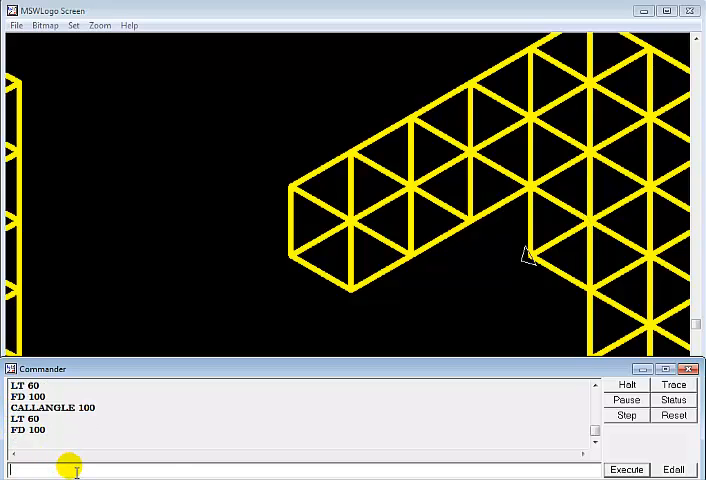
pyautogui.click(624, 468)
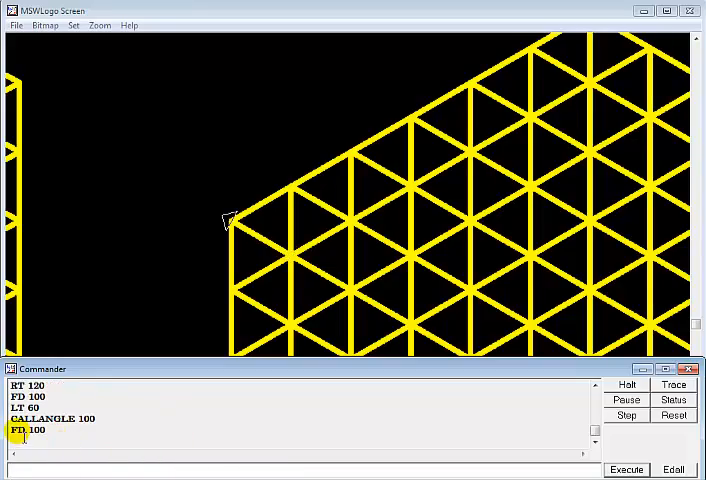
pyautogui.write('CALLANGLE 100')
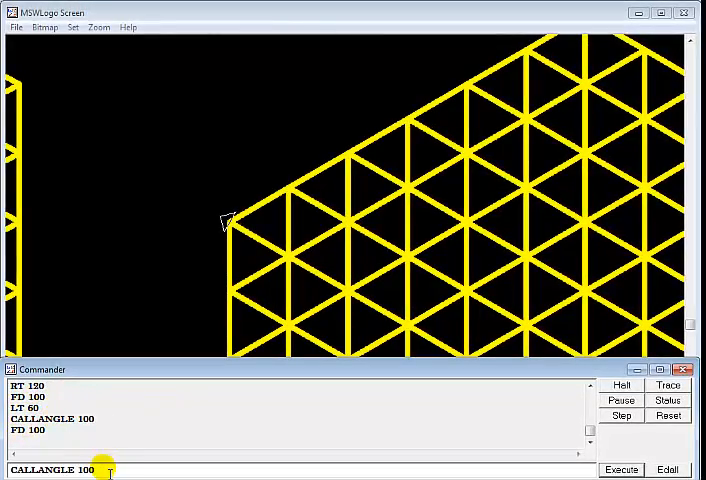
pyautogui.click(620, 468)
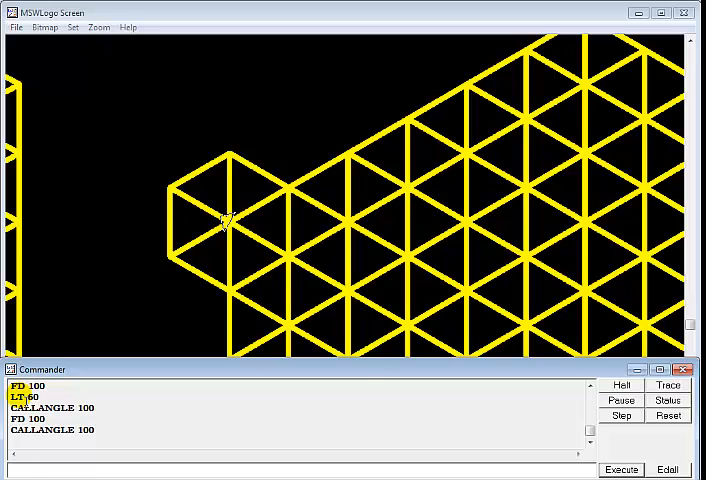
pyautogui.write('LT 60')
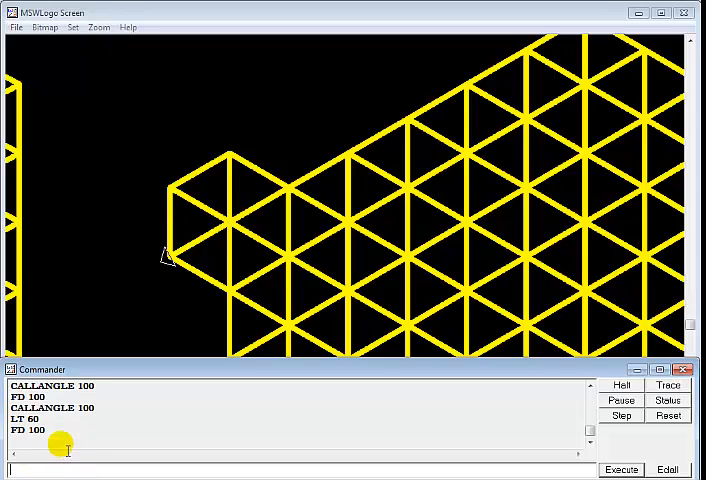
pyautogui.write('CALLANGLE 100')
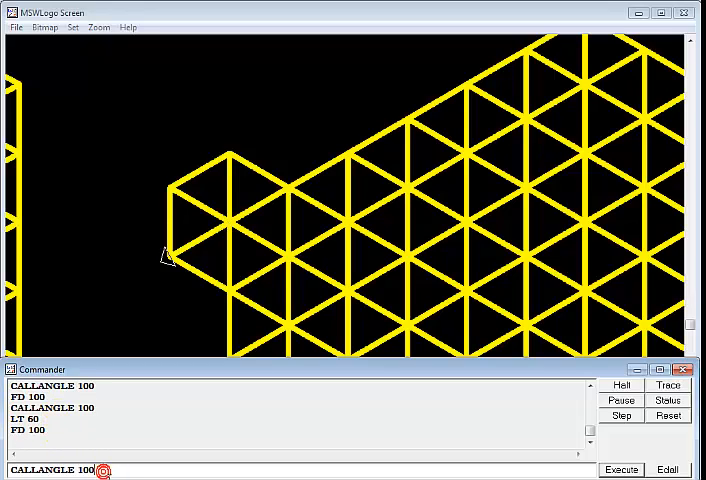
pyautogui.click(620, 468)
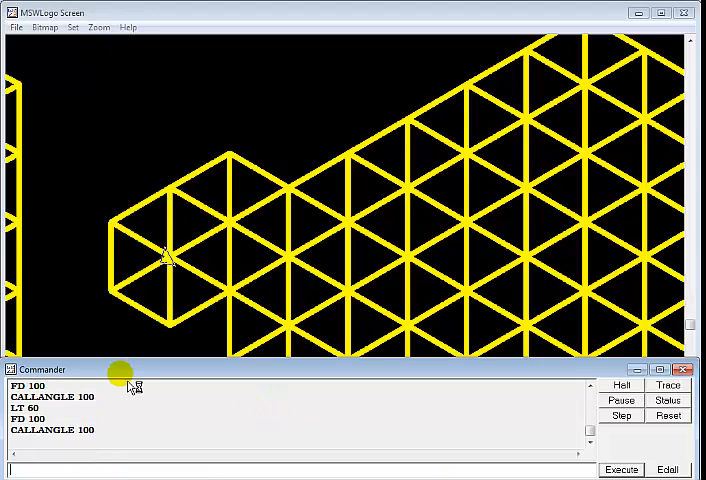
# Run FD 100 to advance the turtle toward the remaining uncovered canvas
pyautogui.write('FD 100')
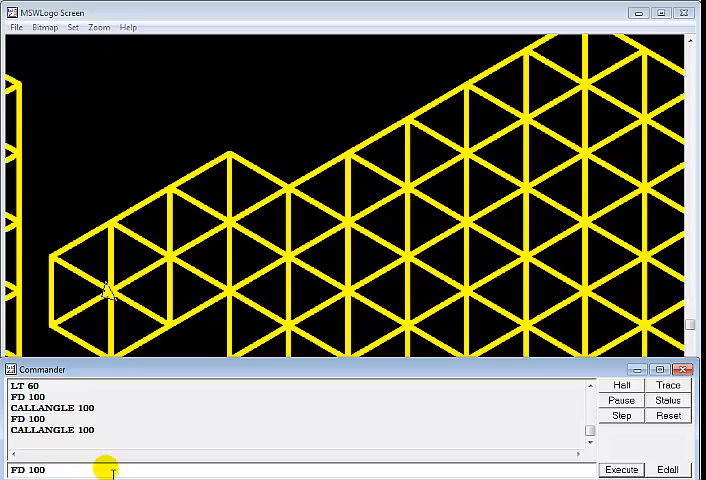
pyautogui.press('Return')
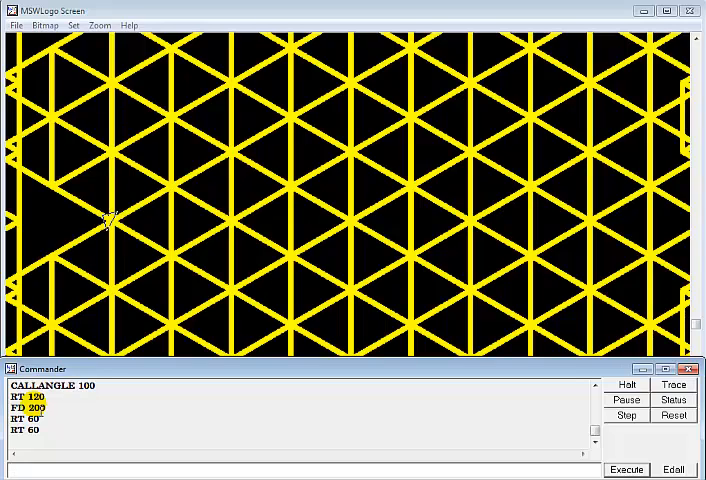
# Run a final LT 60 and CALLANGLE 100, then show the ANGLE and CALLANGLE definitions with Edall
pyautogui.write('FD')
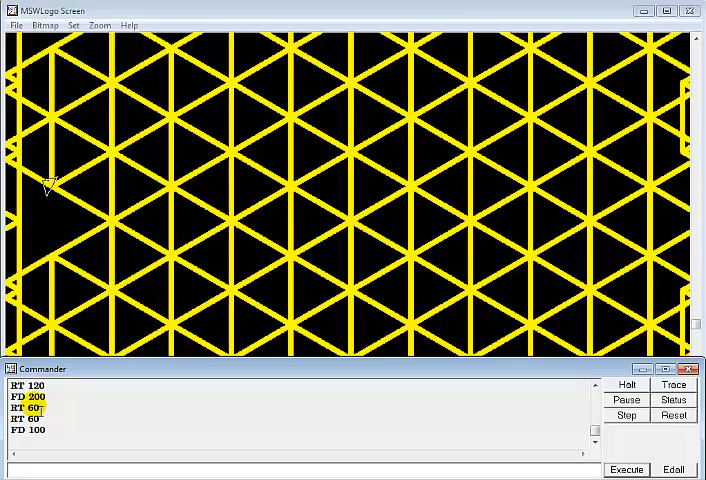
pyautogui.write('LT 60')
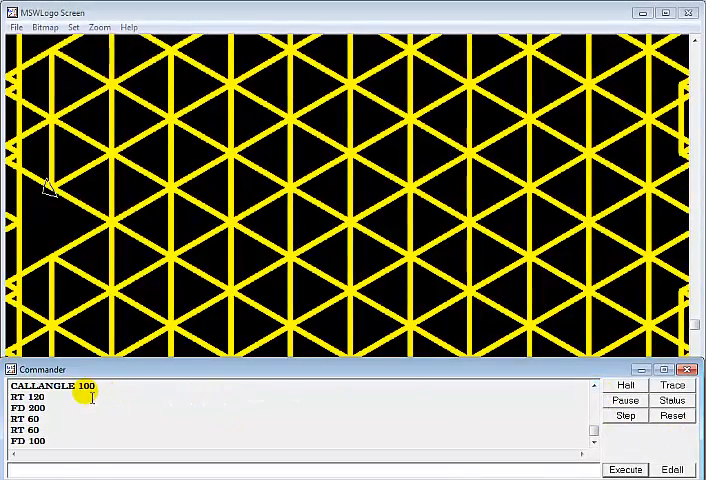
pyautogui.click(626, 468)
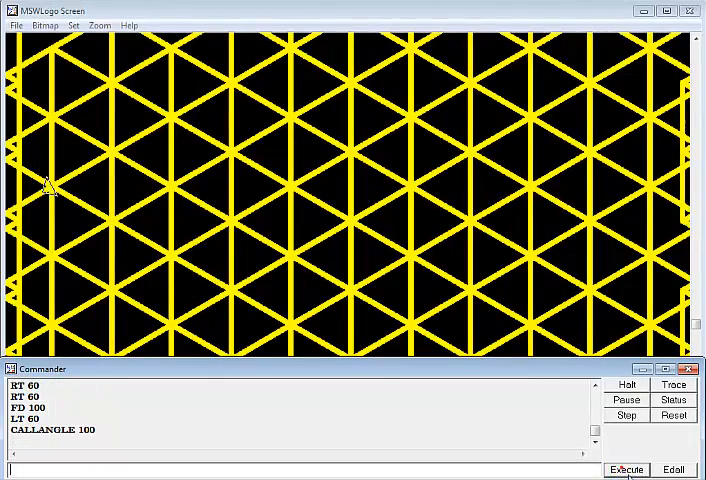
pyautogui.moveTo(192, 400)
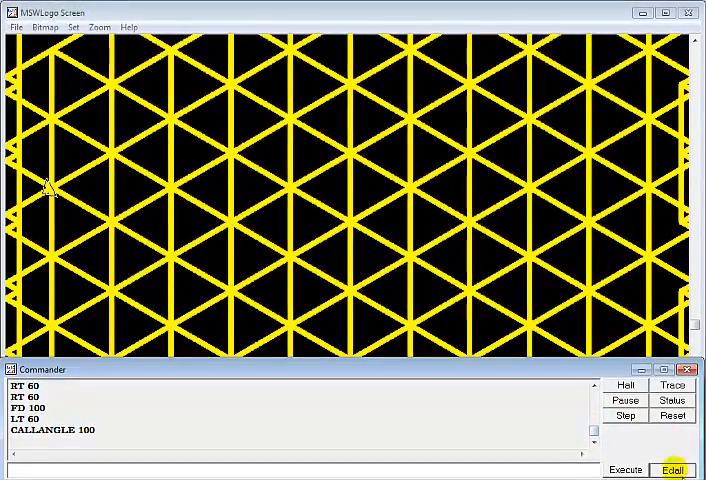
pyautogui.click(672, 470)
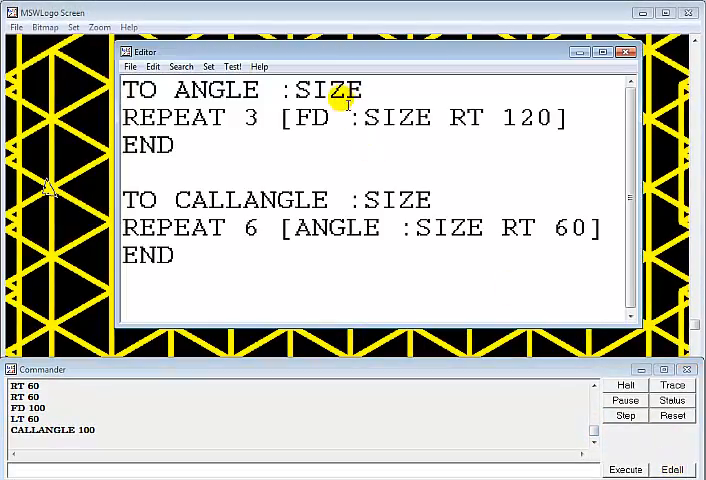